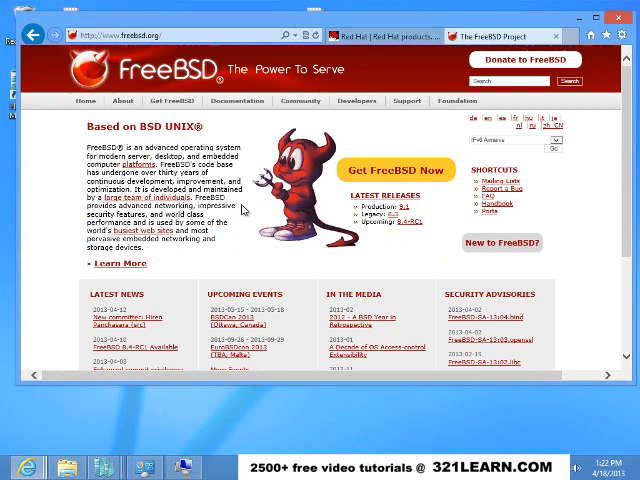
pyautogui.moveTo(310, 220)
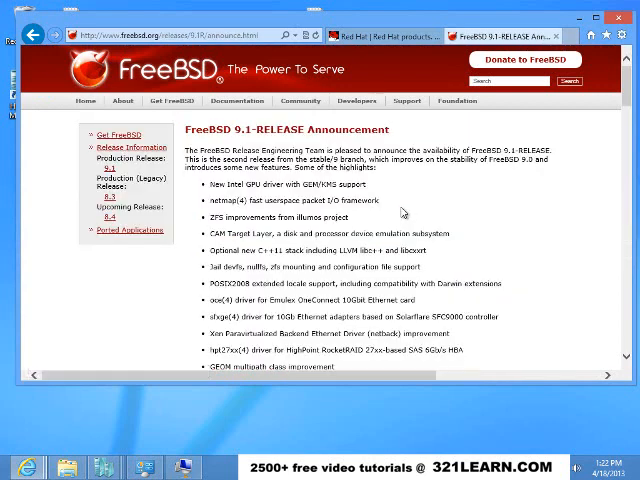
pyautogui.scroll(-3)
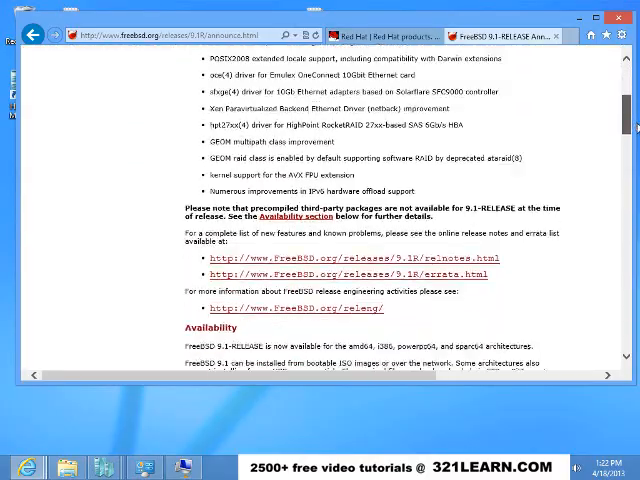
pyautogui.scroll(-3)
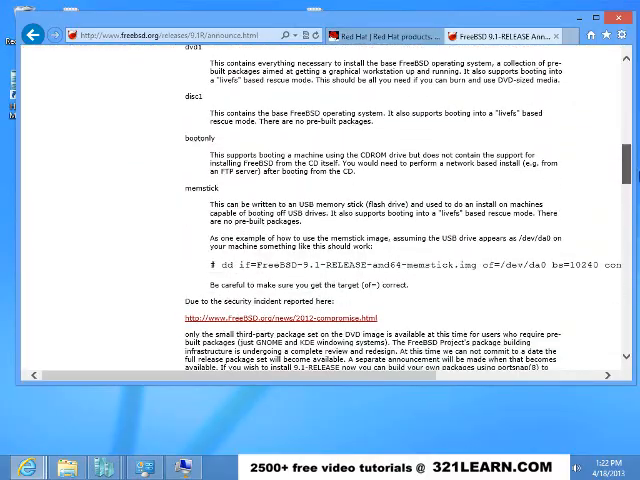
pyautogui.scroll(-3)
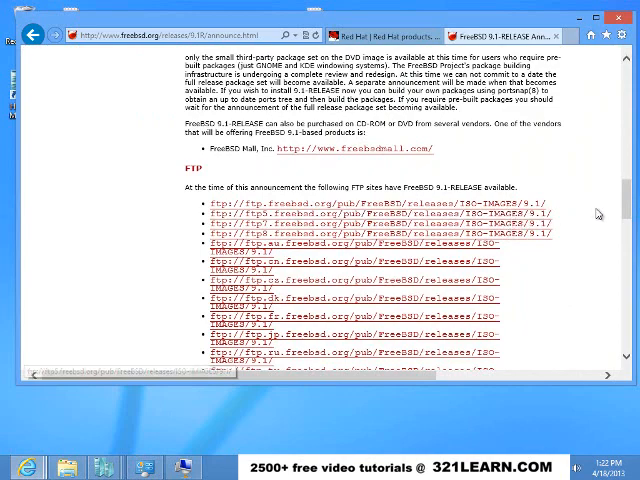
pyautogui.scroll(-3)
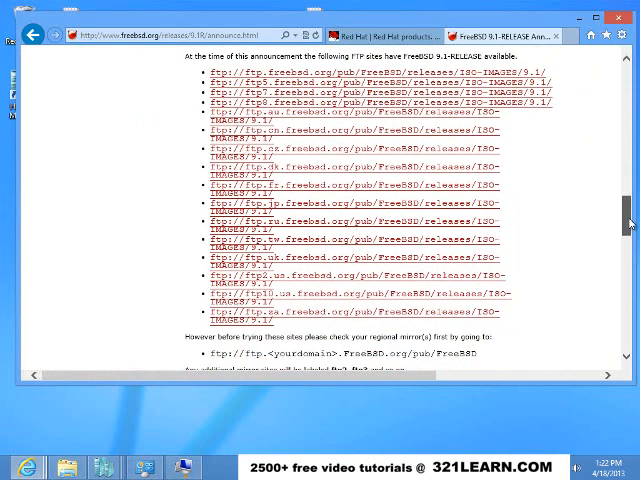
pyautogui.scroll(-3)
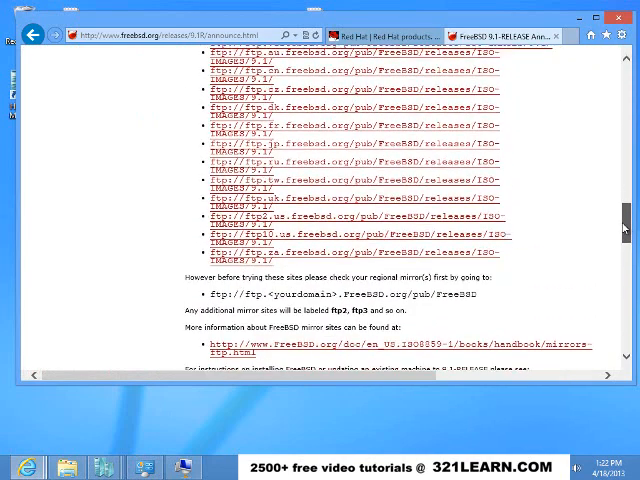
pyautogui.scroll(3)
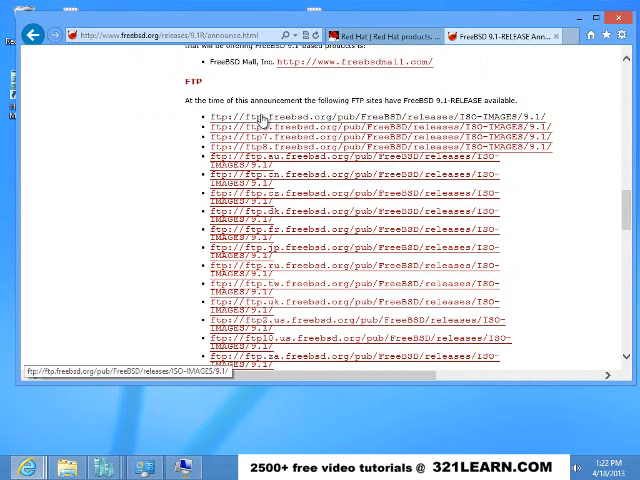
pyautogui.moveTo(258, 136)
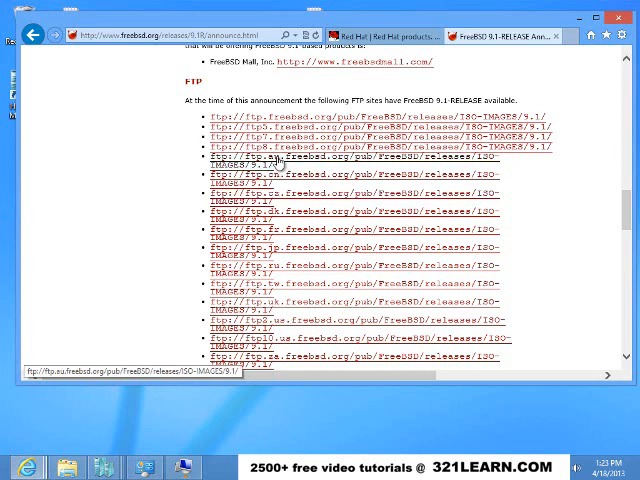
pyautogui.moveTo(278, 250)
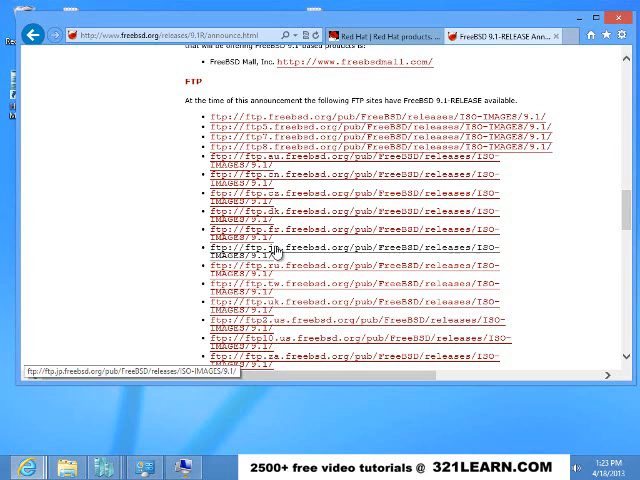
pyautogui.moveTo(276, 212)
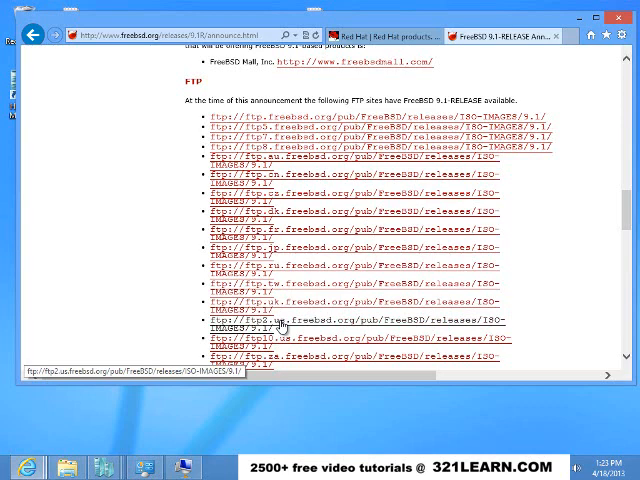
pyautogui.scroll(-3)
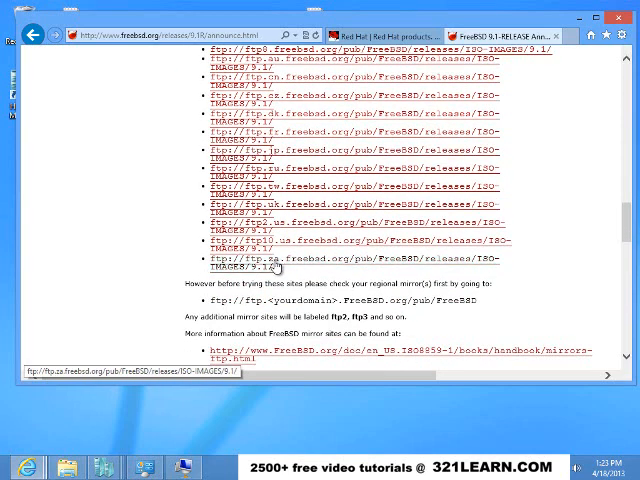
pyautogui.scroll(3)
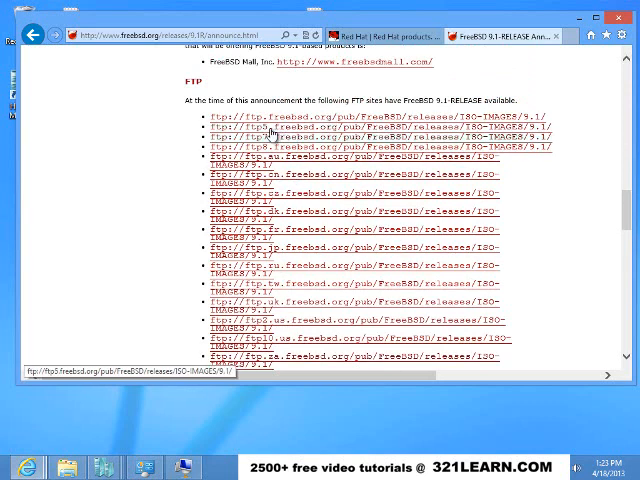
pyautogui.moveTo(276, 118)
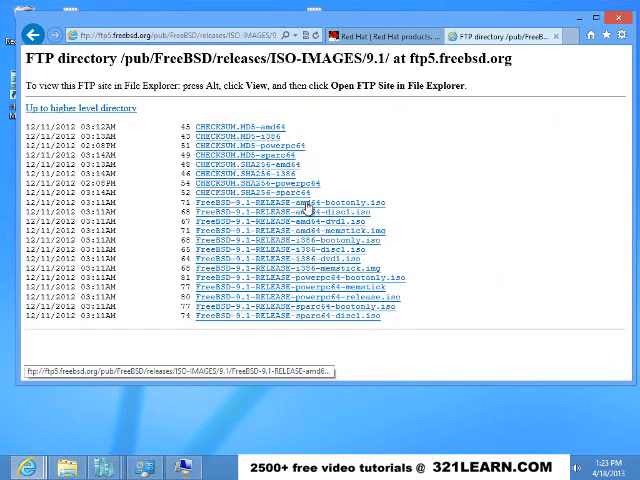
pyautogui.moveTo(320, 238)
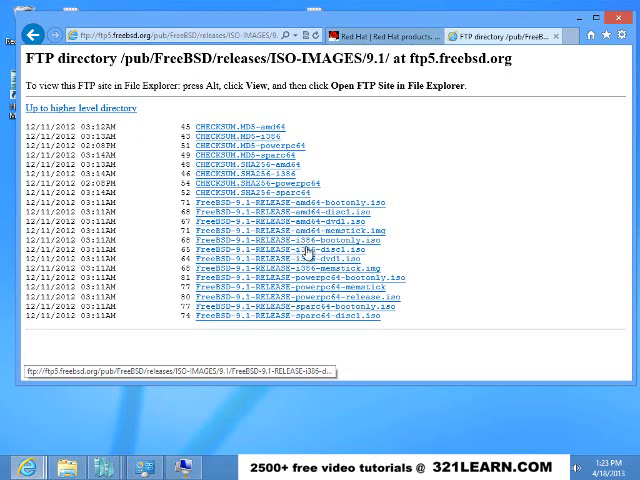
pyautogui.moveTo(310, 262)
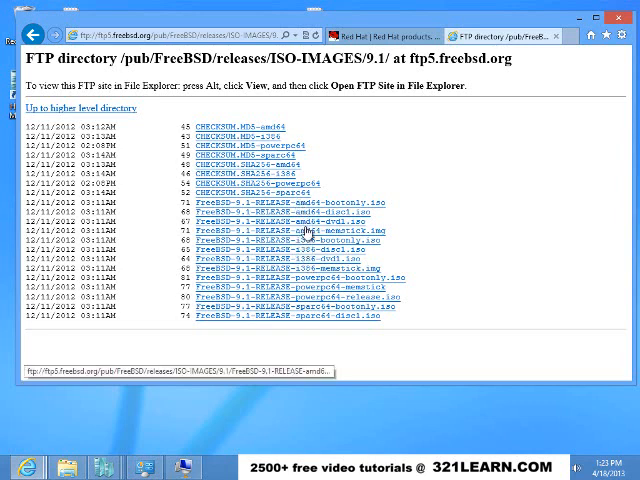
pyautogui.moveTo(316, 232)
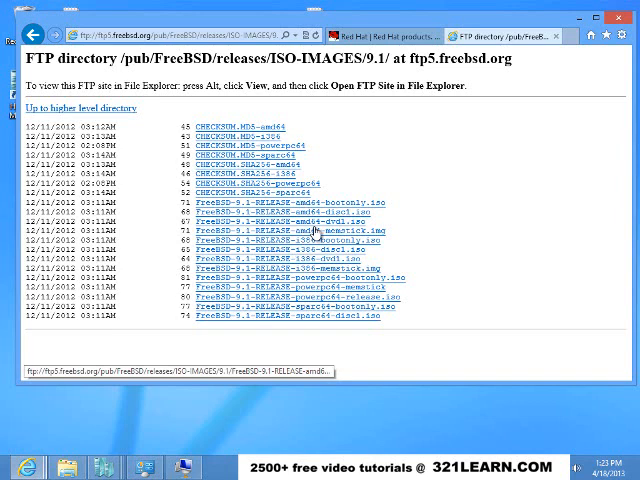